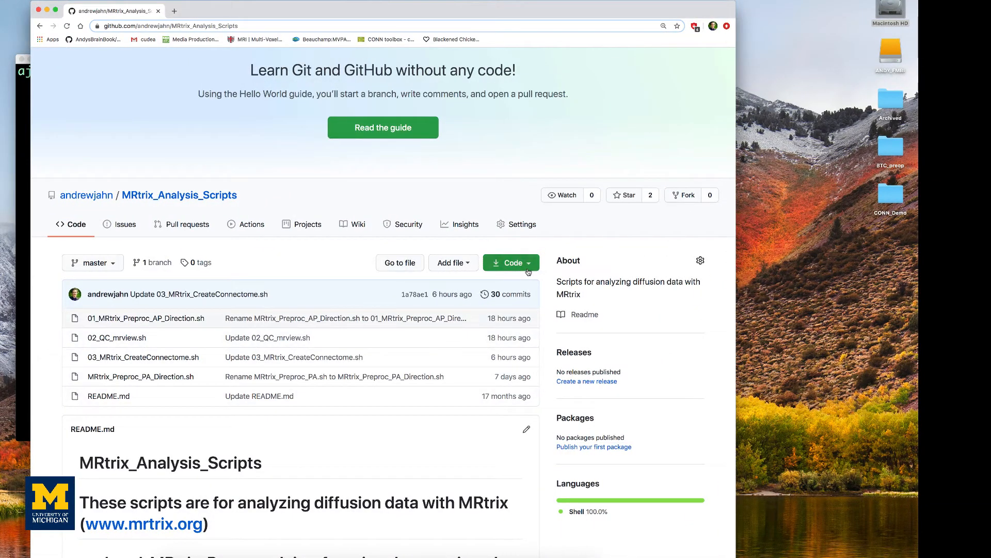
Download the MRtrix_Analysis_Scripts repository as a ZIP from the Code menu
click(510, 262)
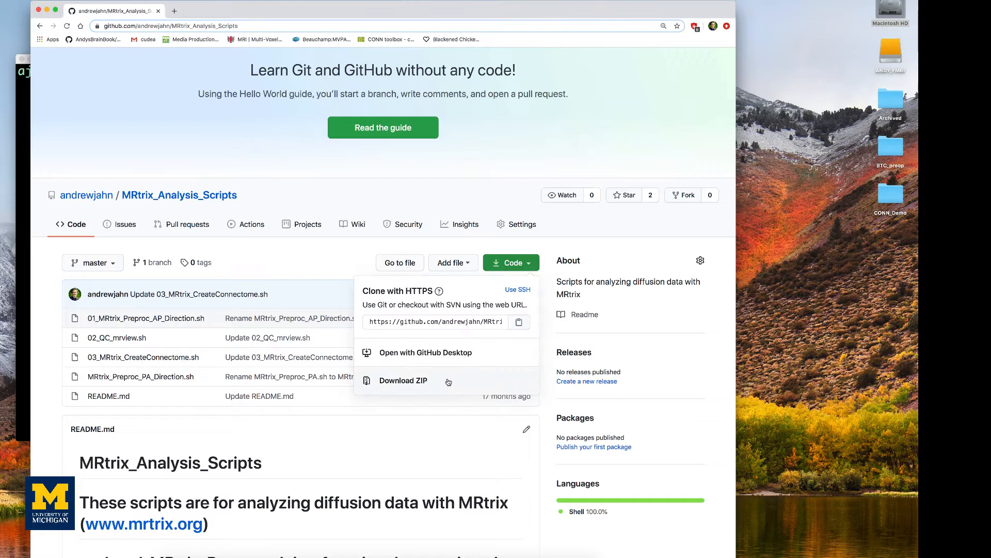
click(403, 380)
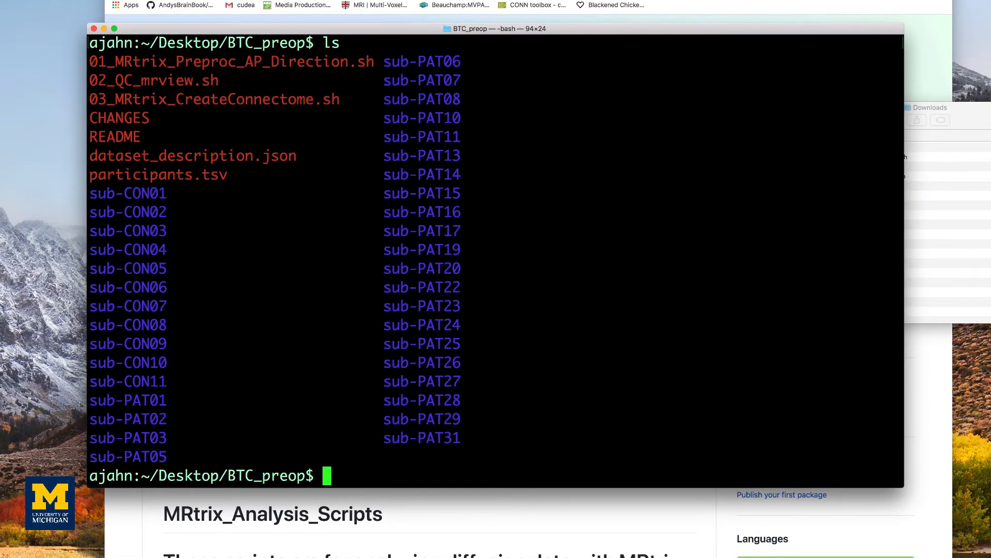
View 01_MRtrix_Preproc_AP_Direction.sh in vi and highlight its argument description
text(vi 01_MRtrix_Preproc_AP_Direction.sh)
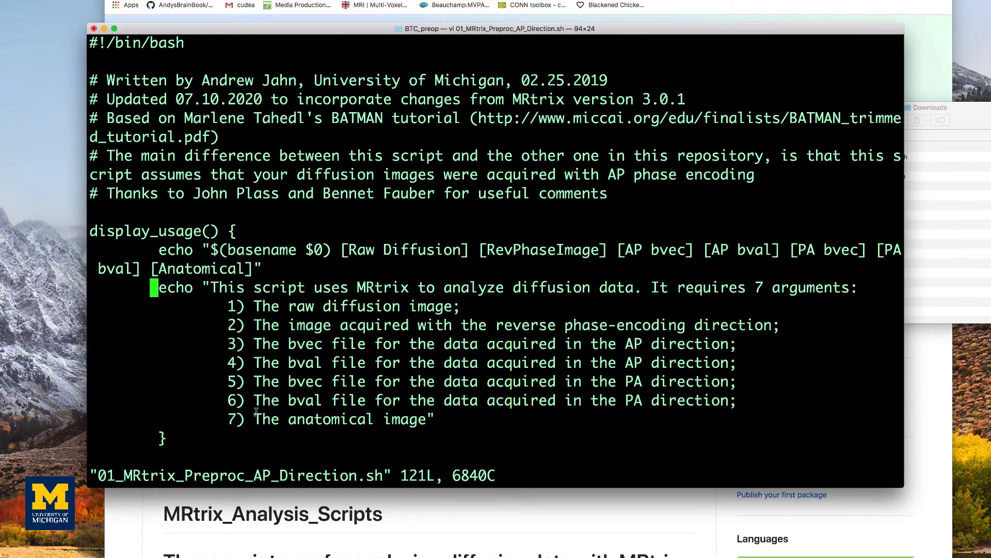
scroll(down, 3)
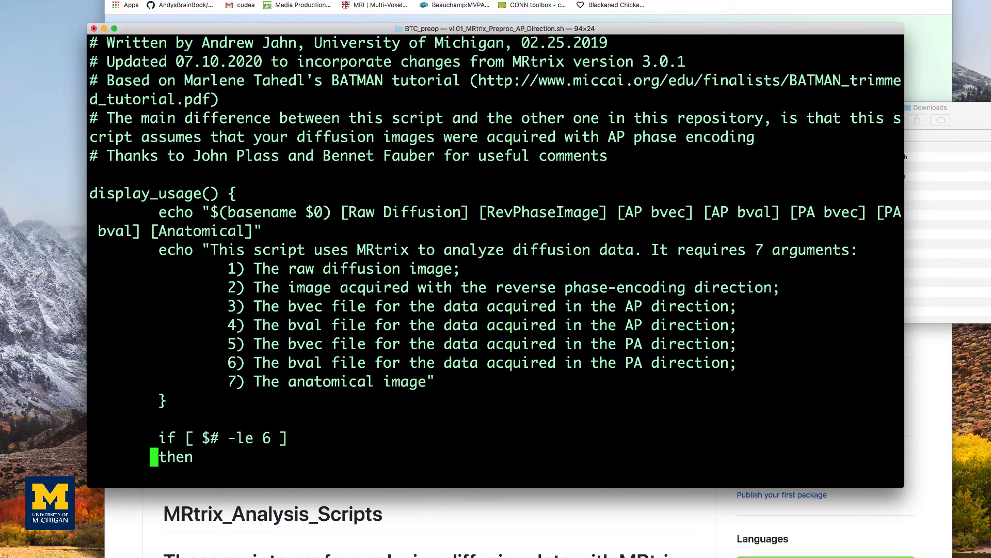
scroll(down, 3)
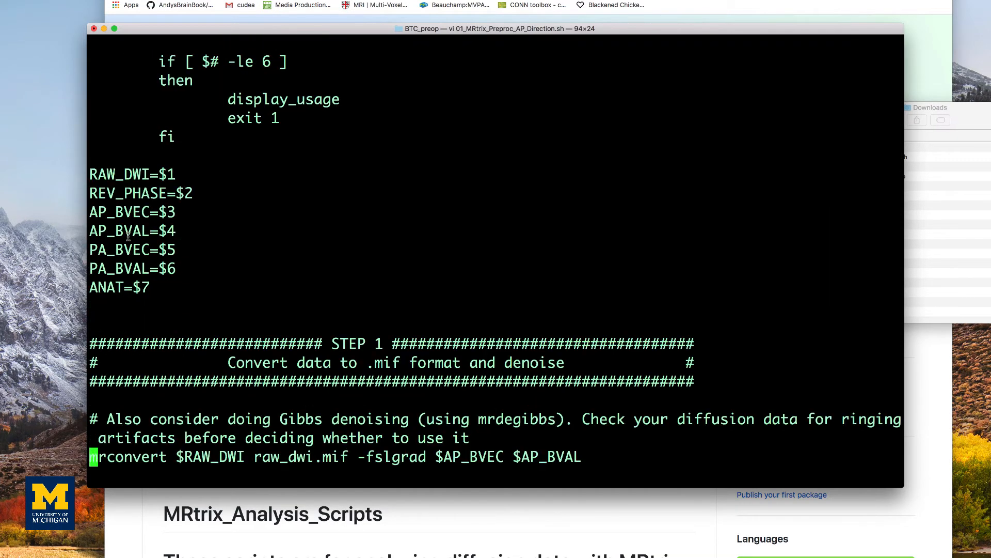
drag(92, 174, 149, 288)
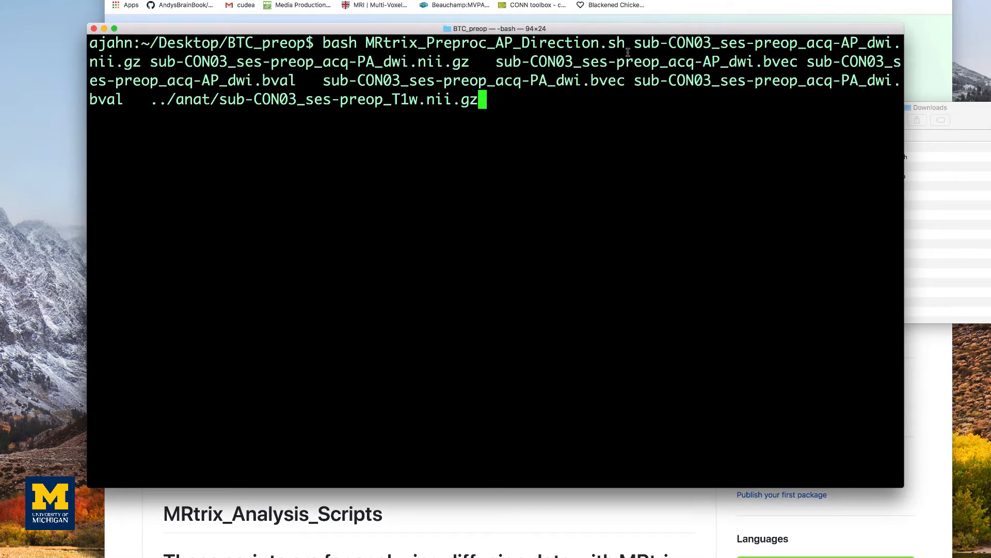
Highlight each of the seven sub-CON03 file arguments in the example preprocessing command
drag(632, 43, 471, 61)
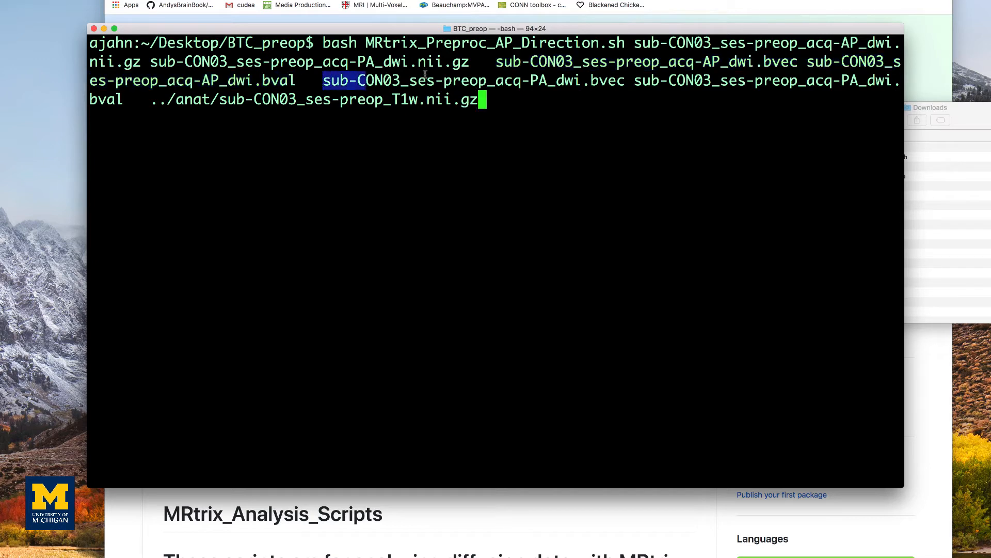
drag(345, 81, 897, 80)
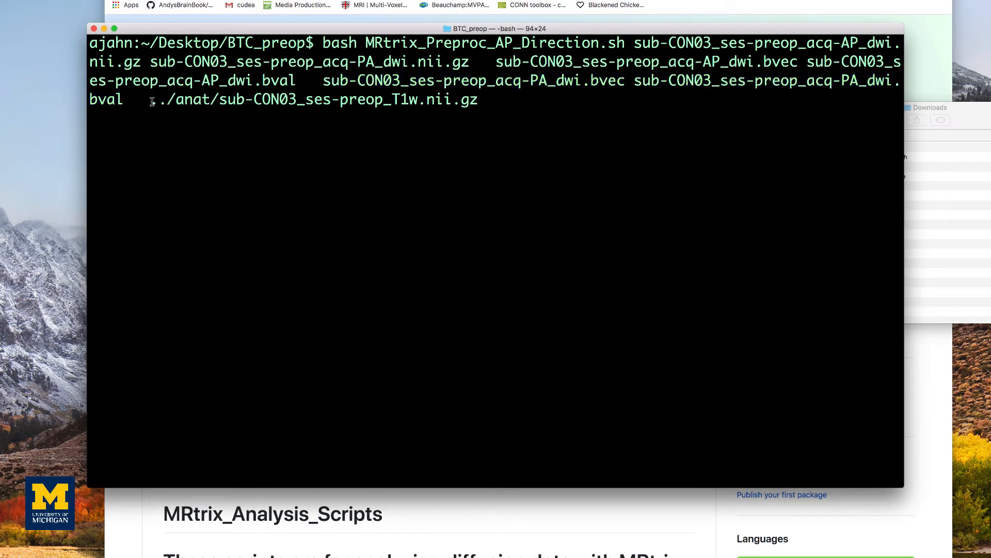
drag(155, 99, 480, 99)
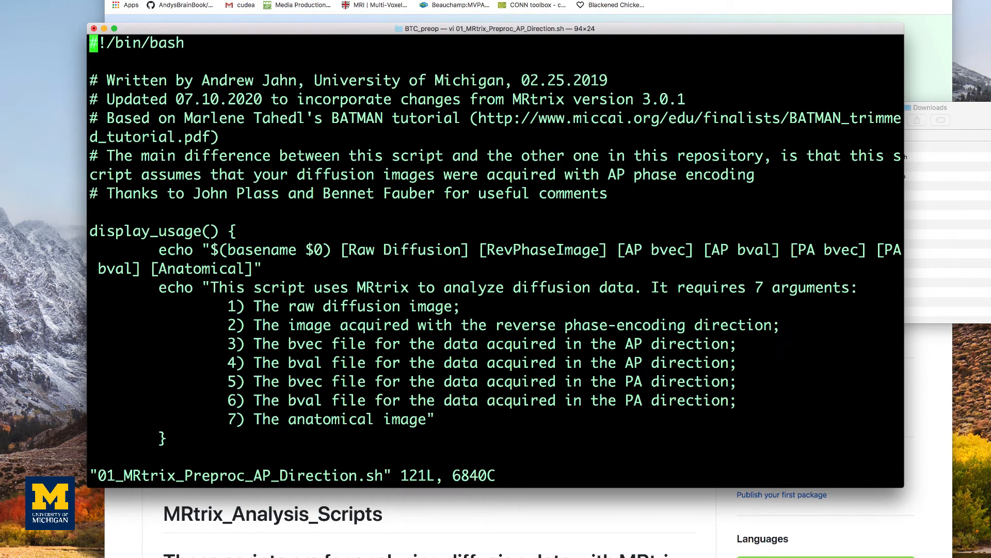
Scroll to the STEP 1 section with the mrconvert, dwidenoise and dwiextract commands
scroll(down, 3)
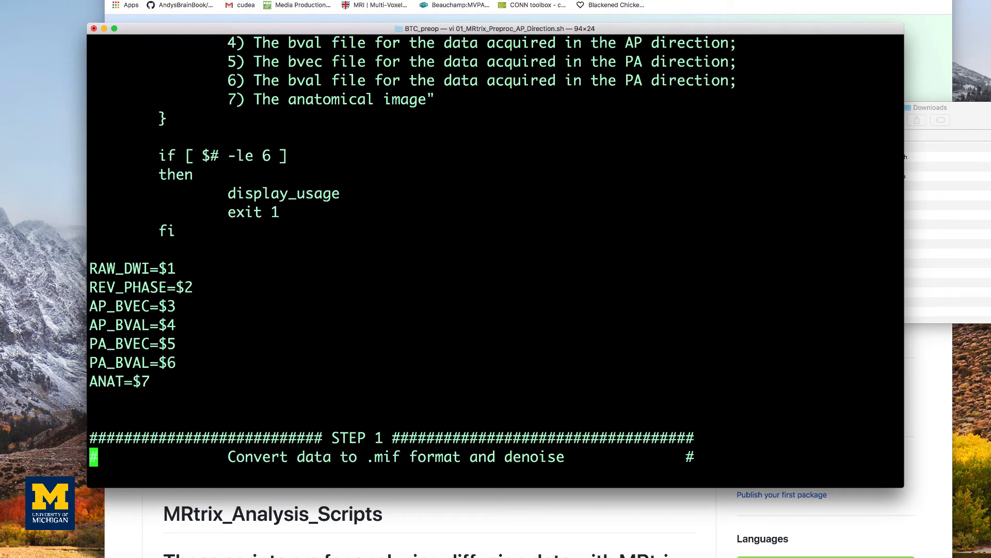
scroll(down, 3)
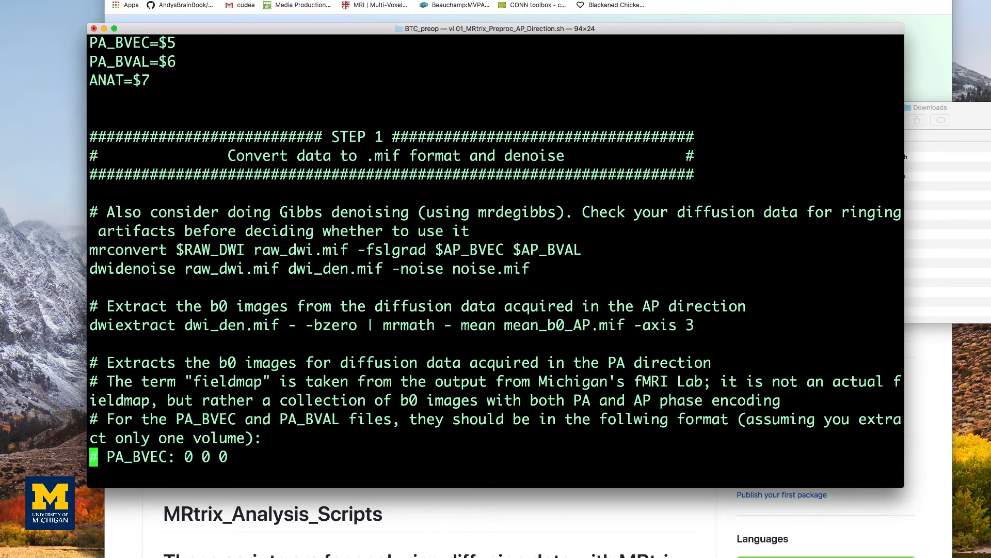
double_click(210, 250)
text(don)
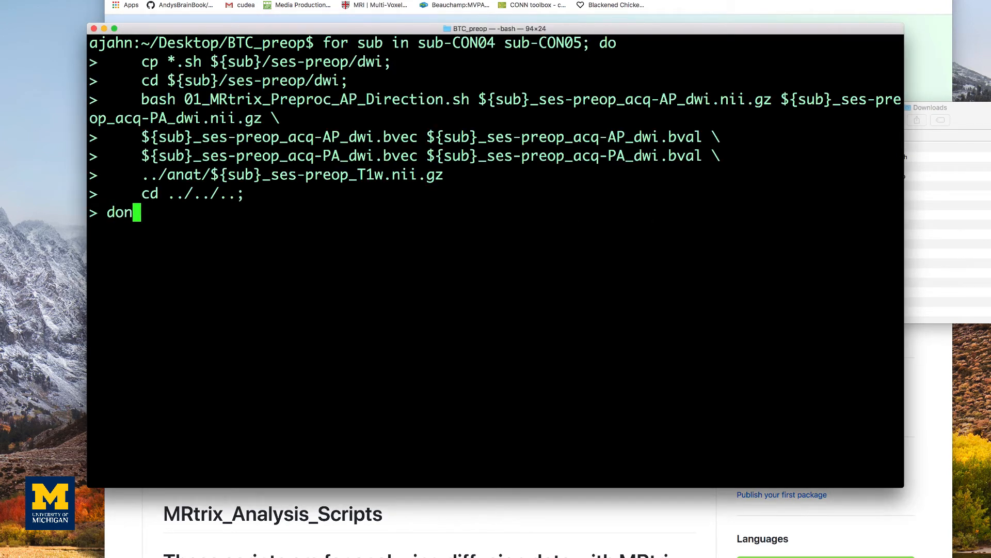
Complete and run the preprocessing for loop over sub-CON04 and sub-CON05, then interrupt it with Ctrl+C
text(e)
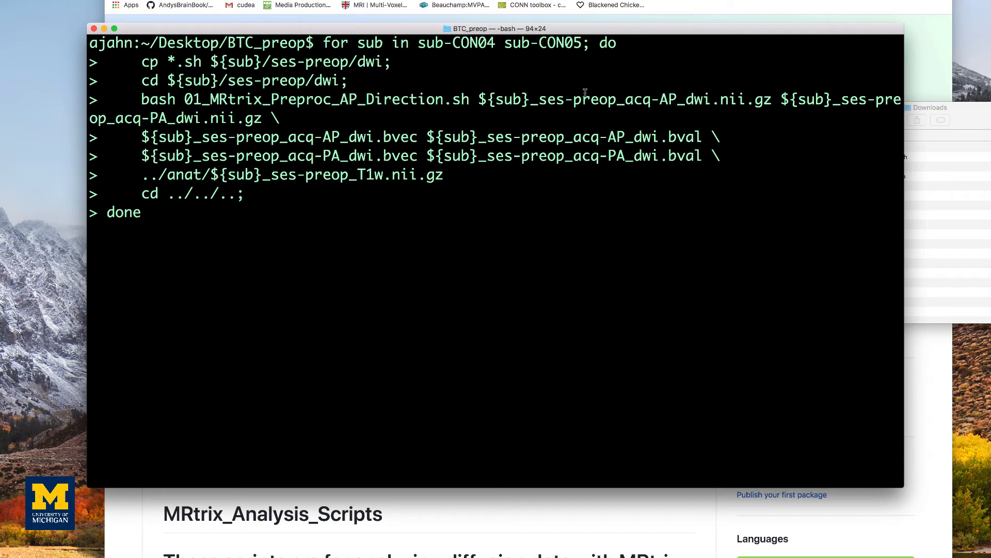
drag(418, 42, 583, 43)
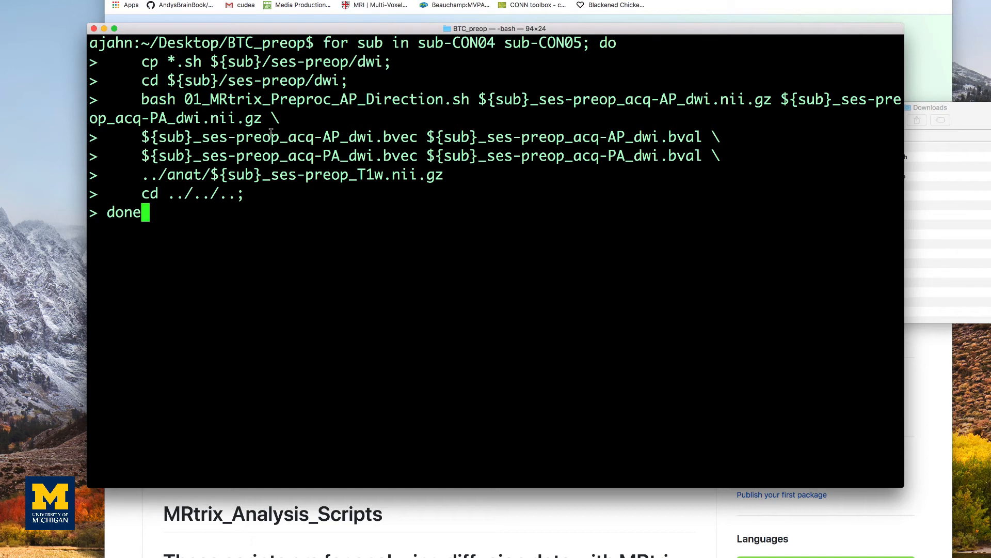
key(enter)
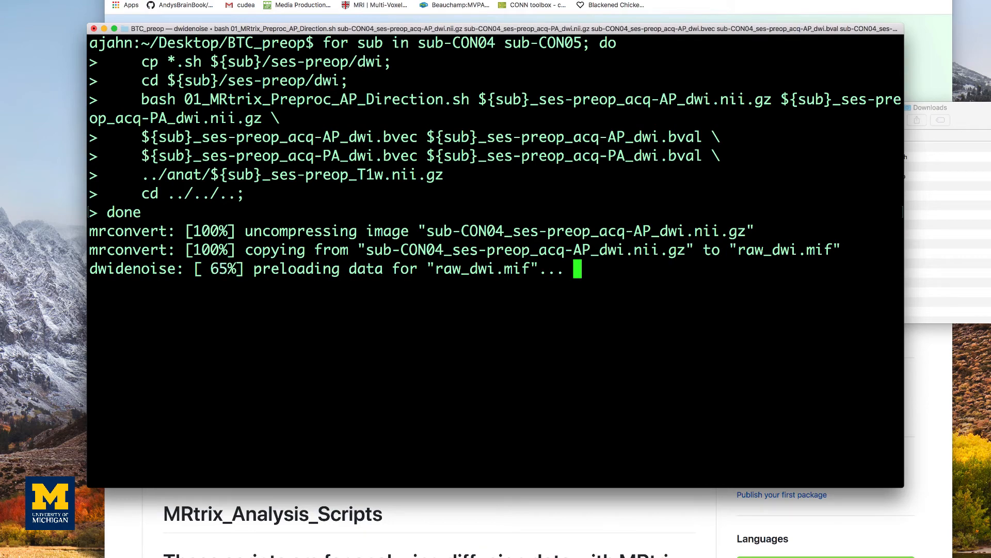
key(ctrl+c)
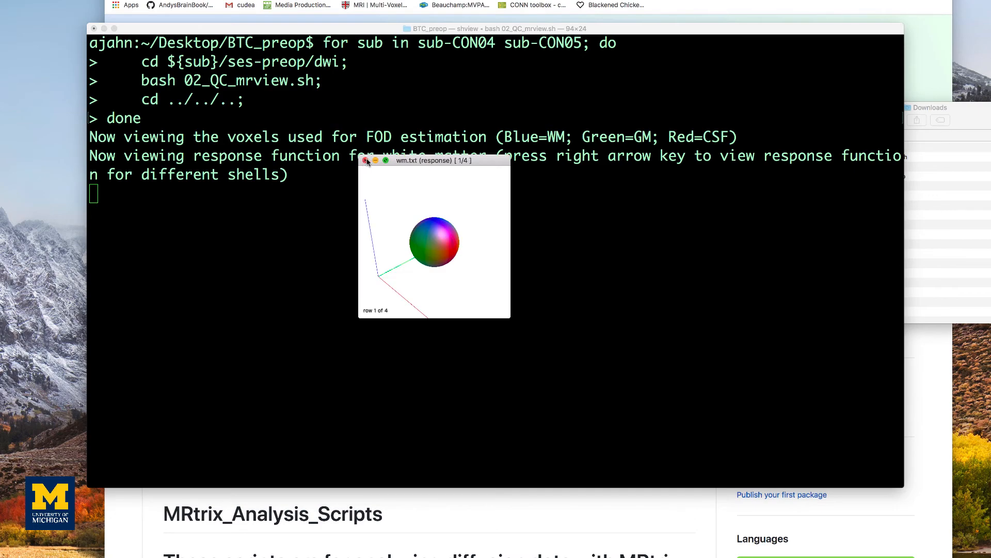
Step through the mrview quality-check window for the white-matter response function
key(right)
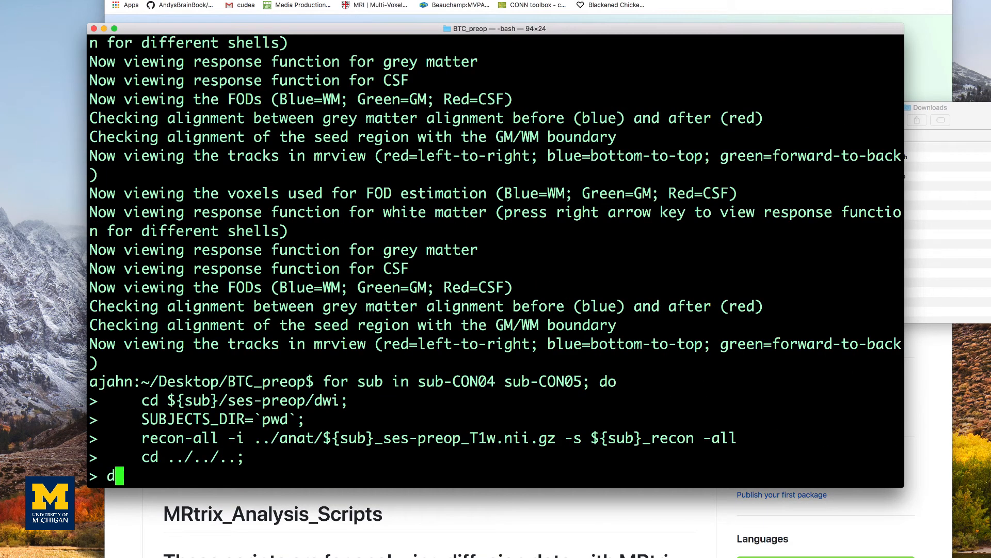
Finish the recon-all loop and begin a new 'for sub in sub-CON04 sub-CON05; do' loop
text(one)
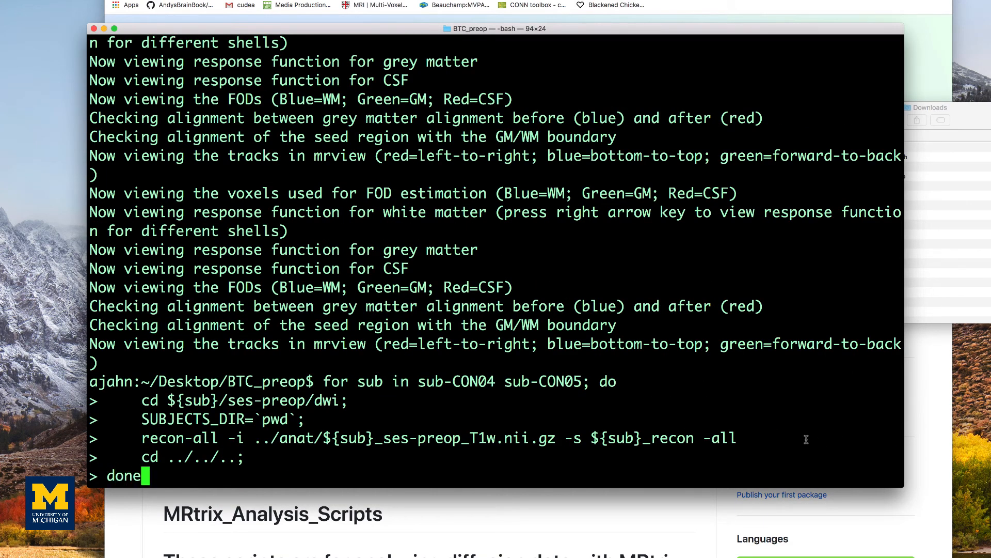
drag(161, 438, 736, 438)
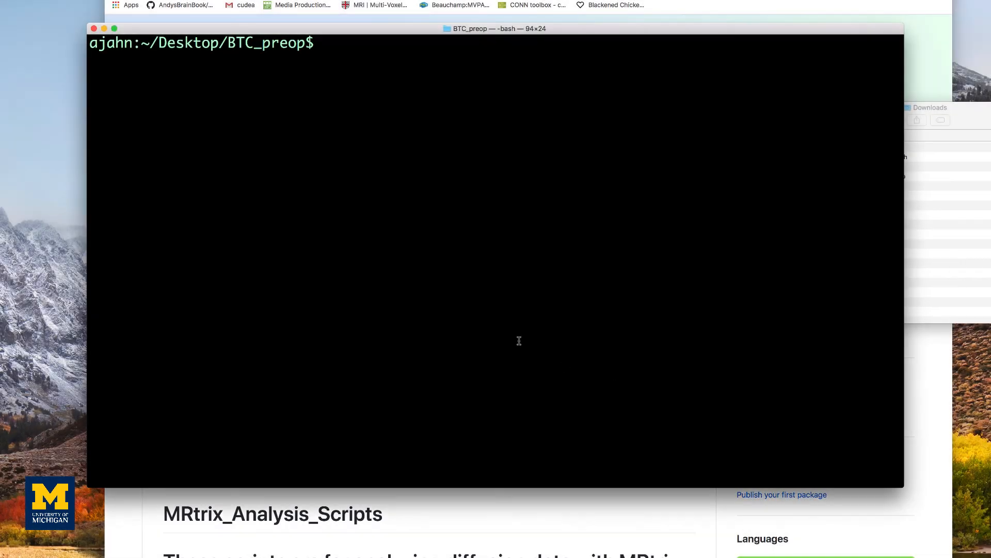
text(for sub in sub-CON04 sub-CON05; do)
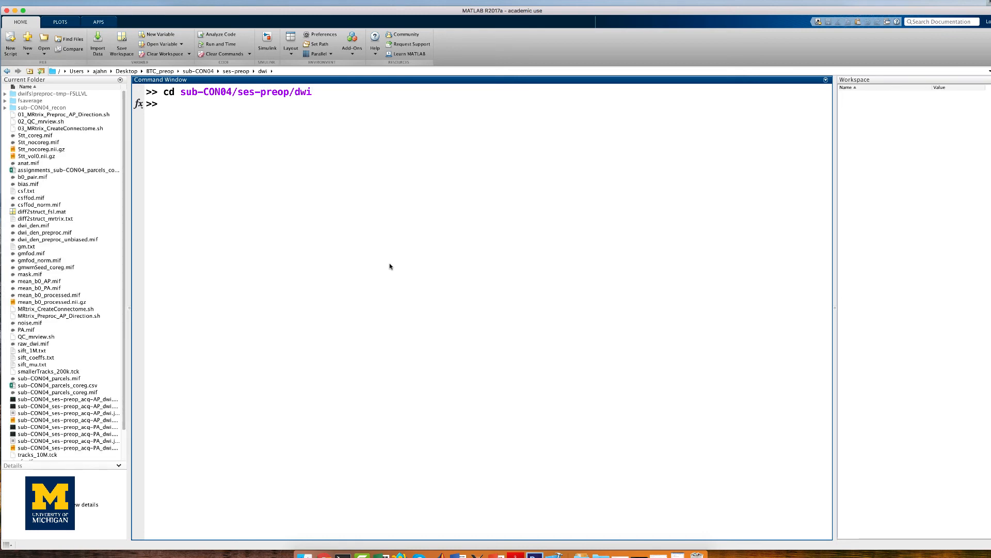
Import sub-CON04_parcels_coreg.csv into connectome and begin imagesc(connectome, ...)
text(connectome = importdata(')
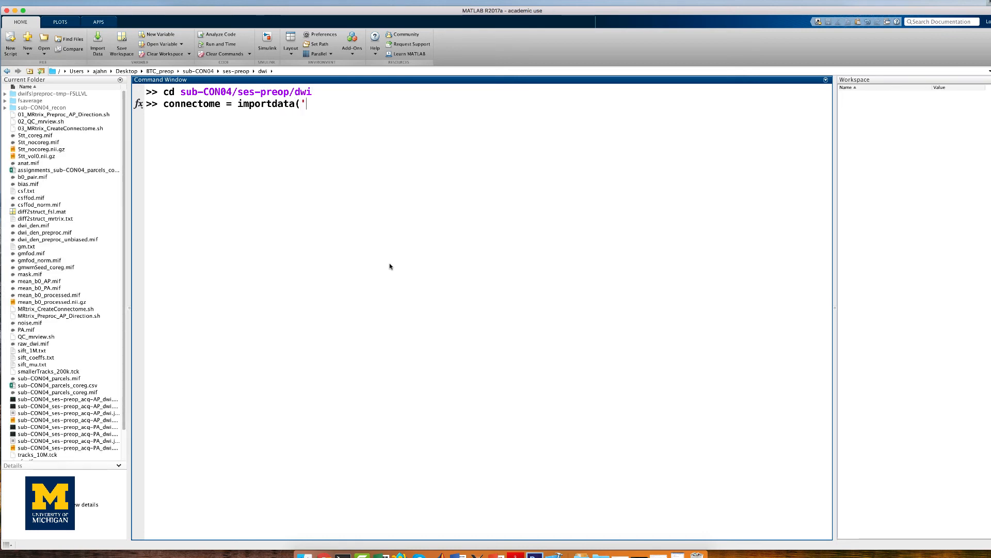
text(sub-CON04_parcels_coreg.csv'))
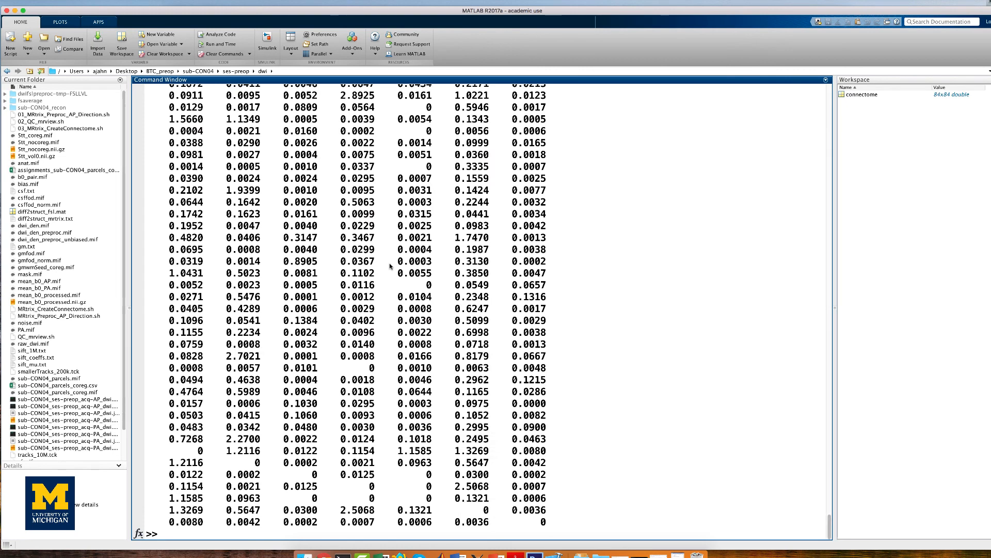
text(imagesc(connectome,)
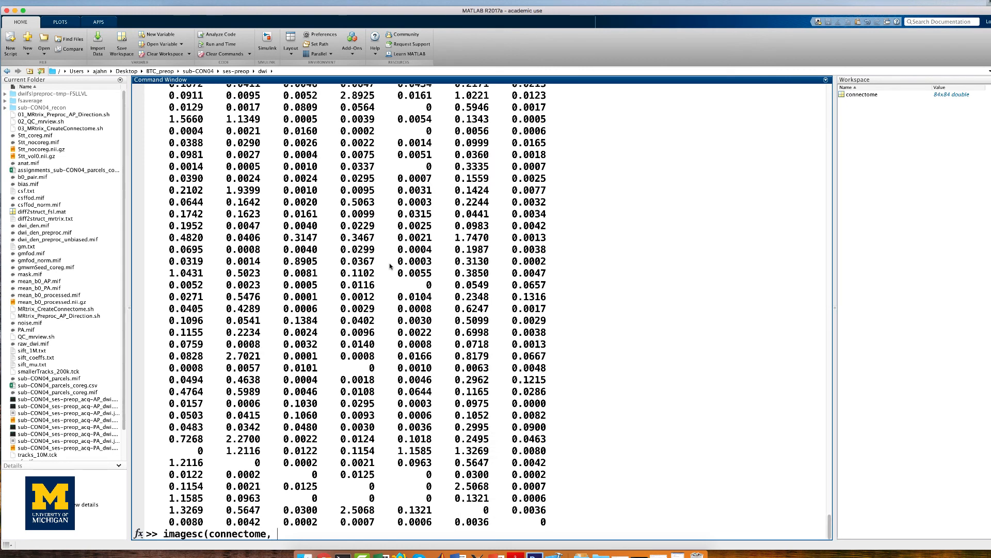